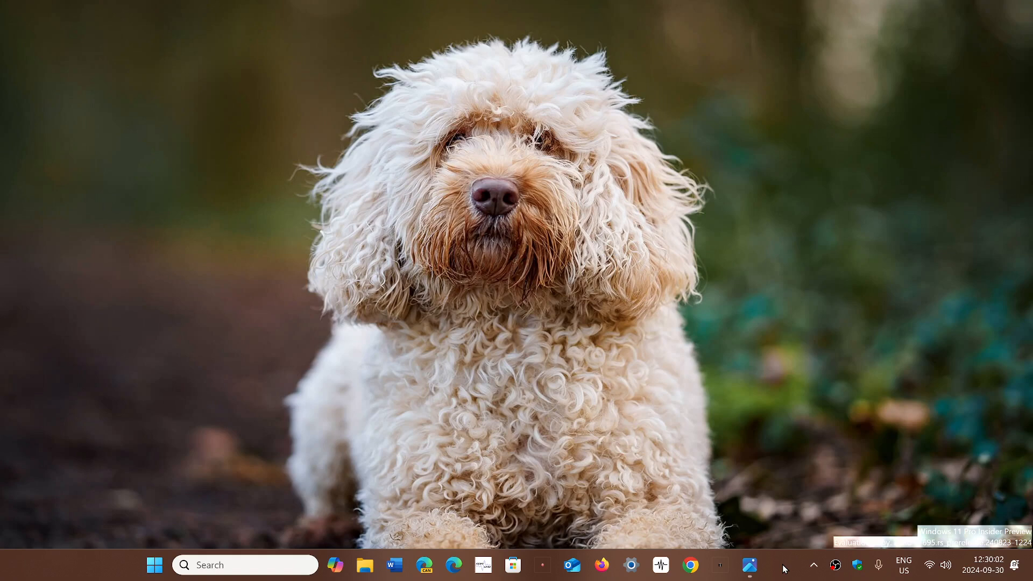
Restore the Photos window so intel-ces-2021.jpg with the Core i7/i9/i5 badges fills the screen.
click(749, 565)
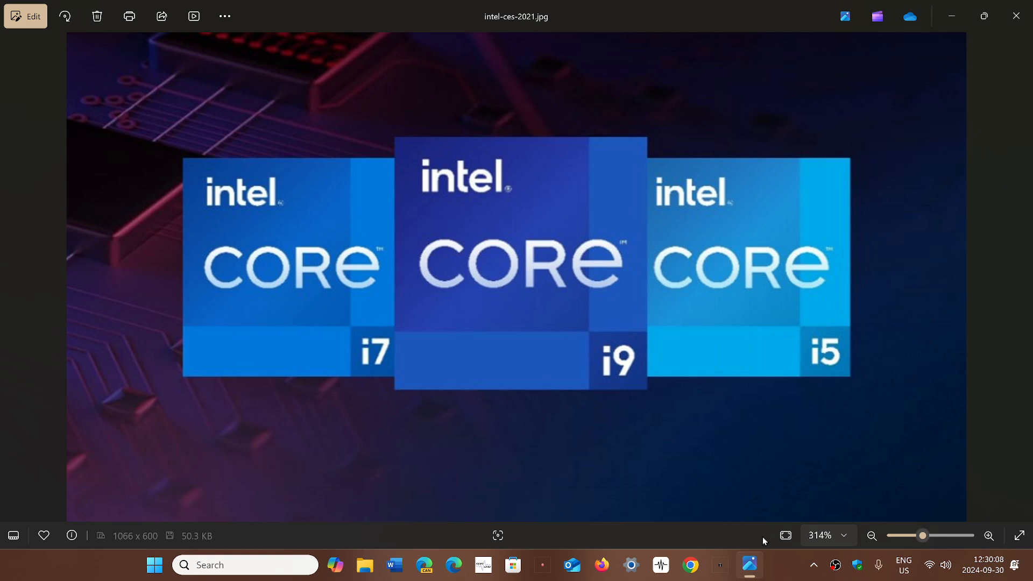
mouse_move(850, 435)
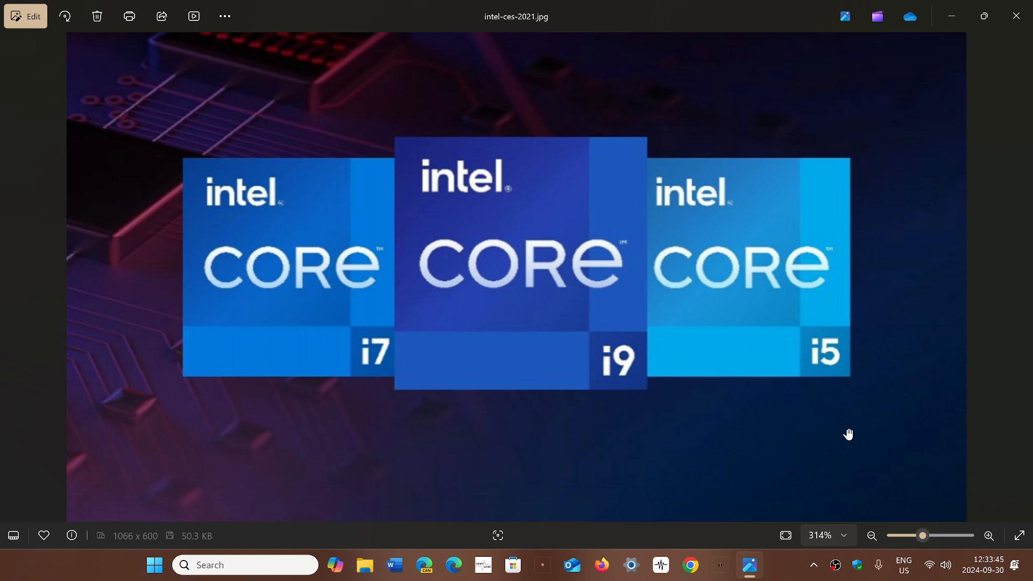
mouse_move(810, 528)
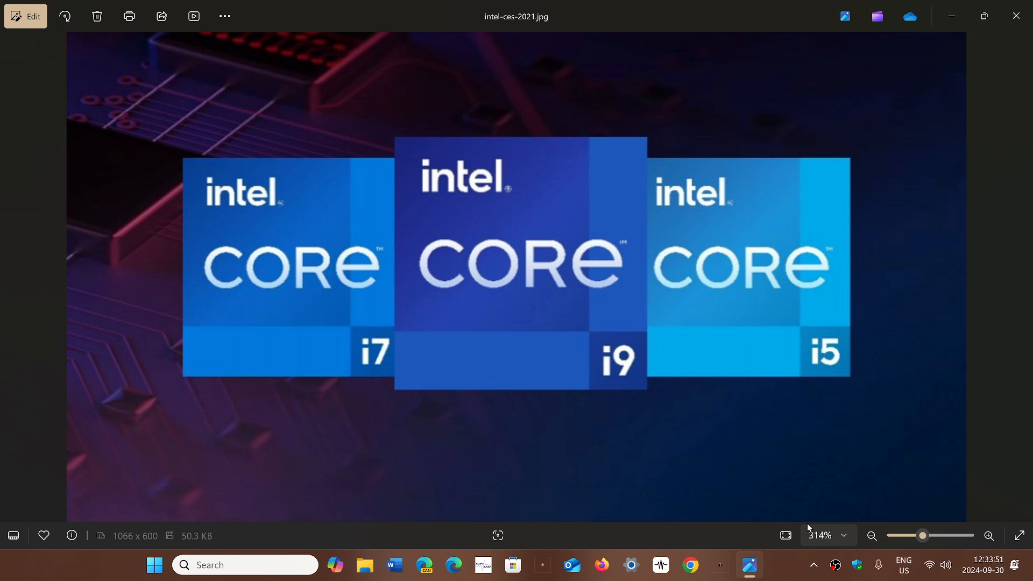